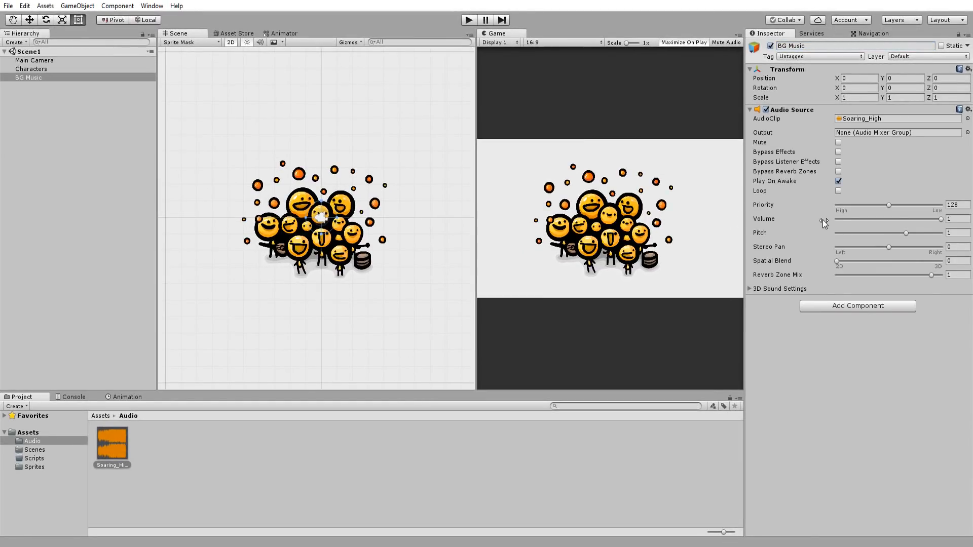
Step: Enable Loop on BG Music's Audio Source so the background music repeats
click(838, 191)
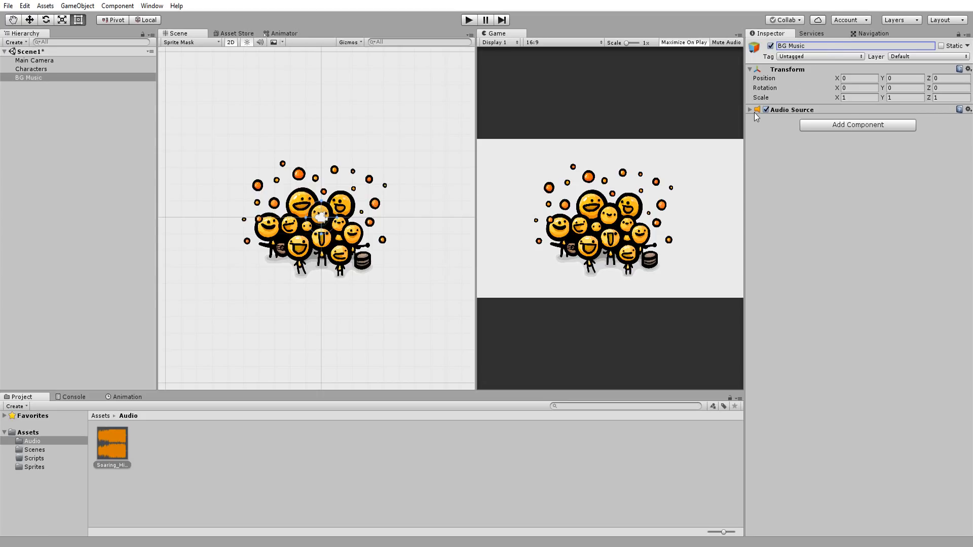
click(750, 110)
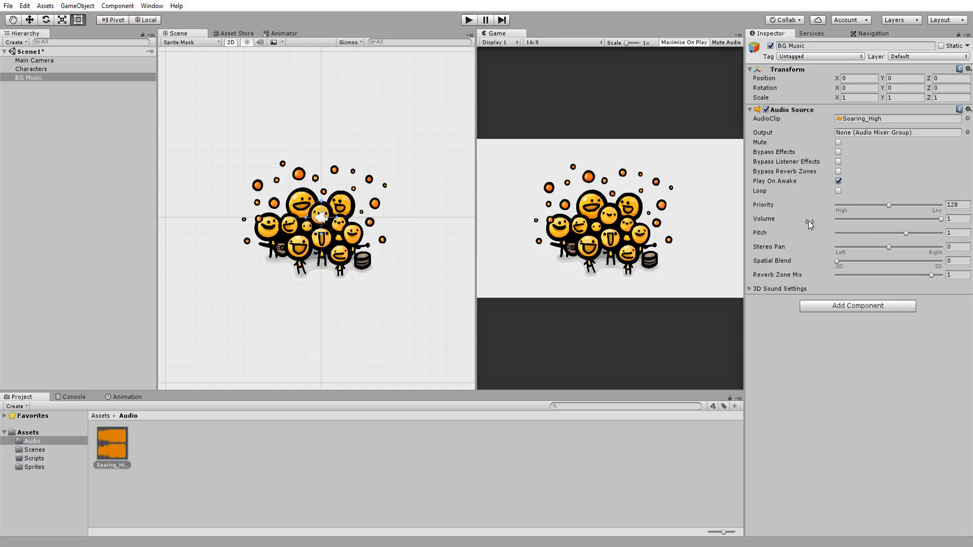
click(839, 190)
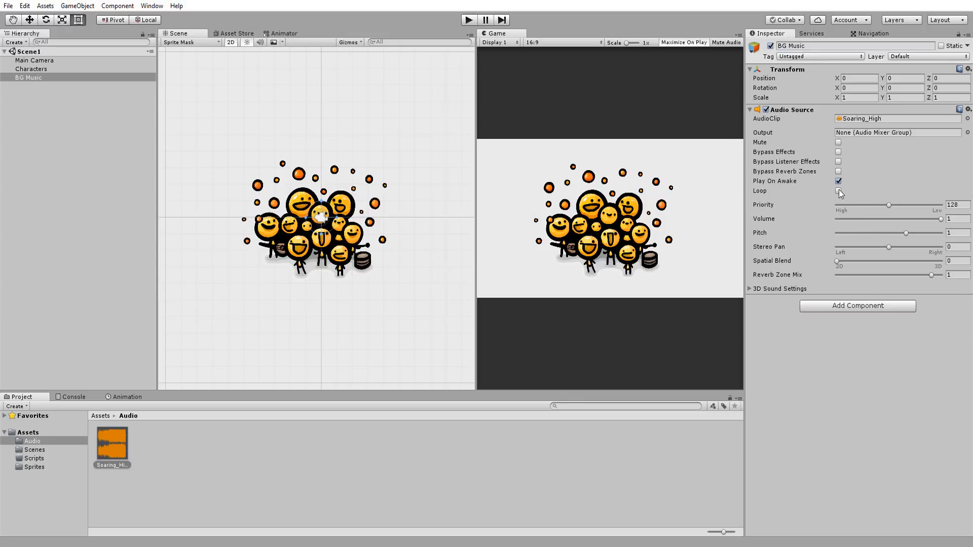
click(838, 190)
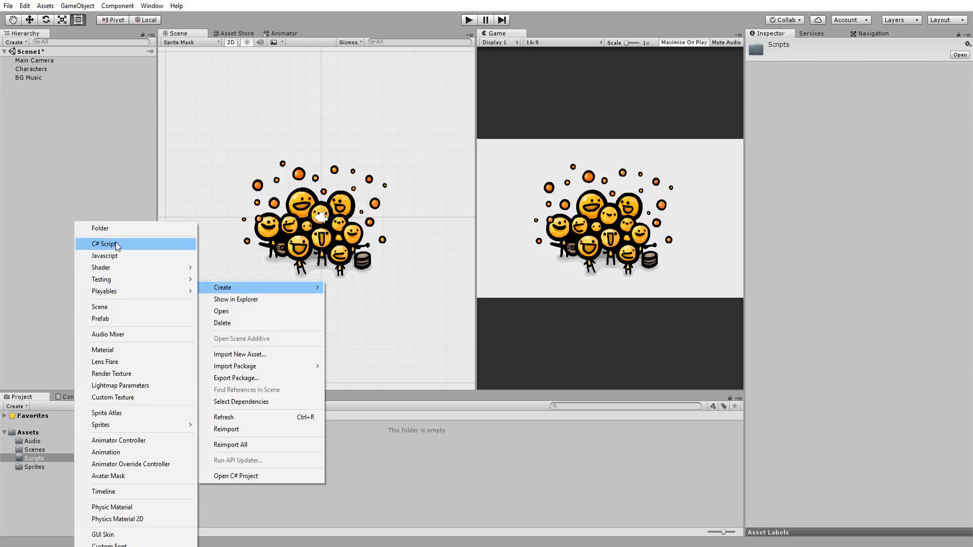
Step: Create the MusicTransition C# script and attach it to BG Music
click(104, 243)
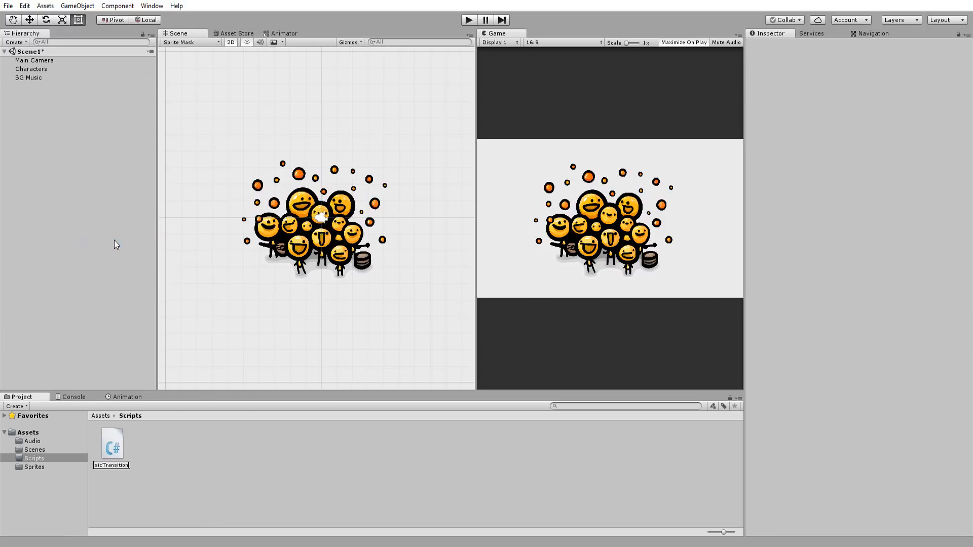
click(28, 77)
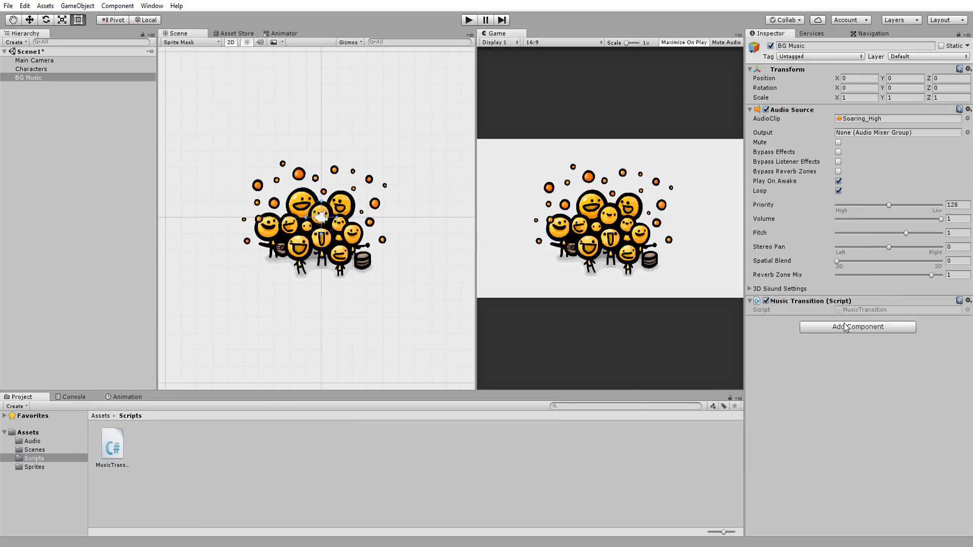
mouse_move(848, 314)
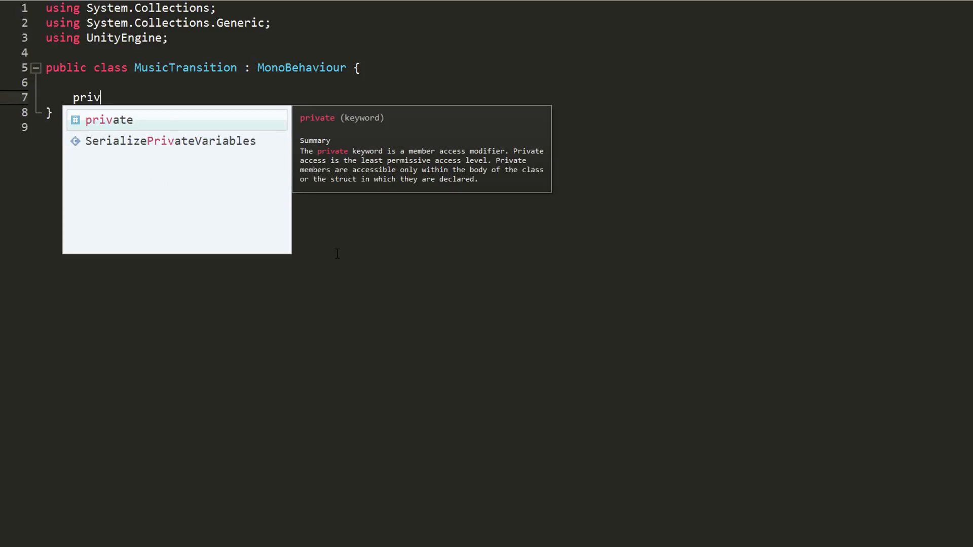
Step: Add a static MusicTransition instance and an Awake using DontDestroyOnLoad or destroying duplicates
text(ate static M)
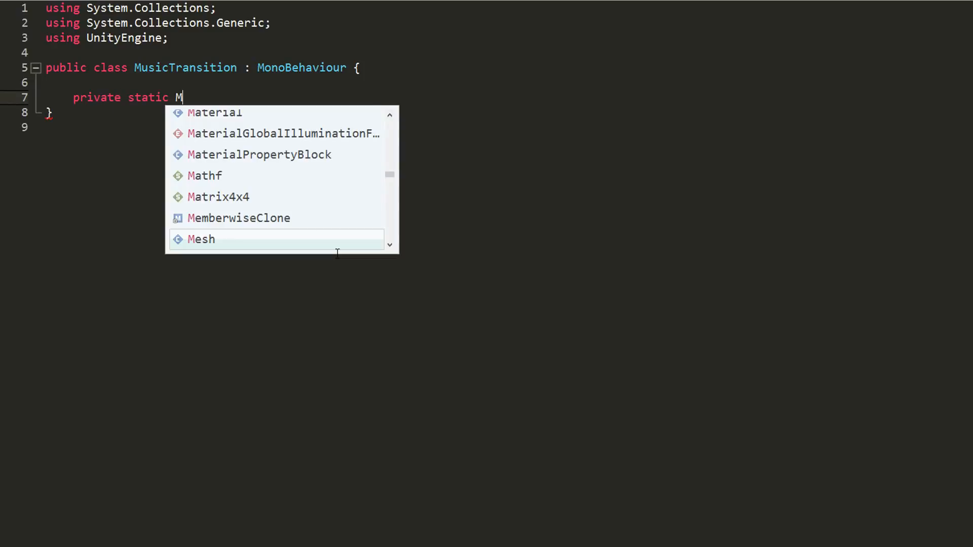
text(usicTransition instan)
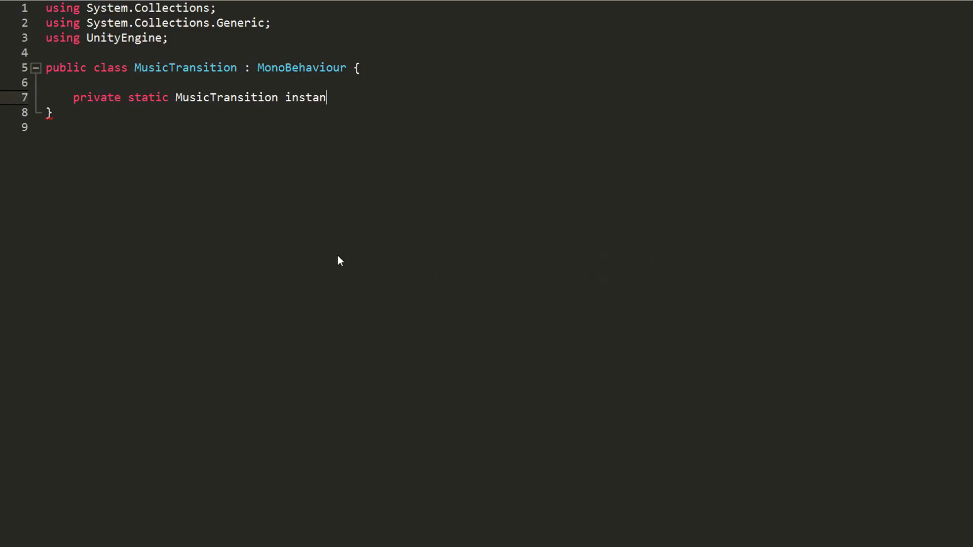
text(ce;)
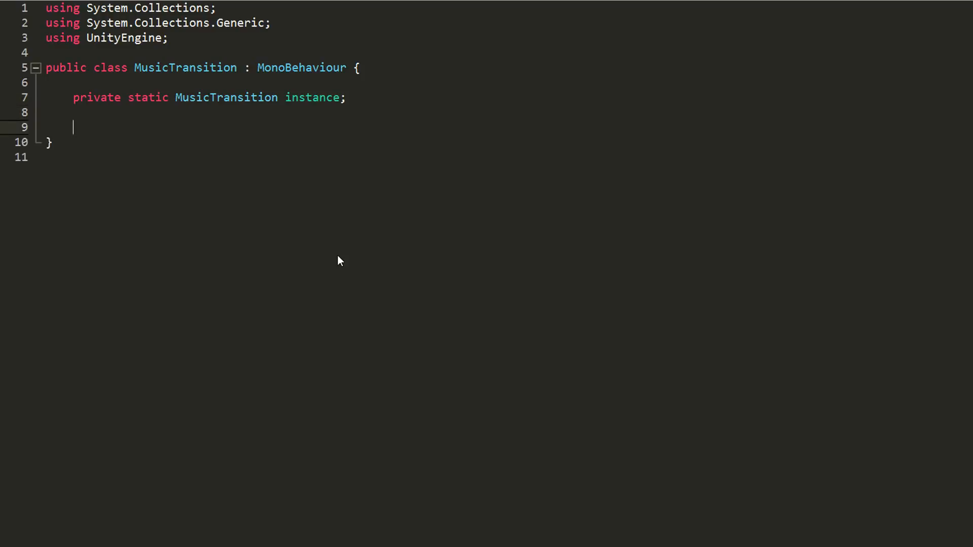
text(void Awake(){)
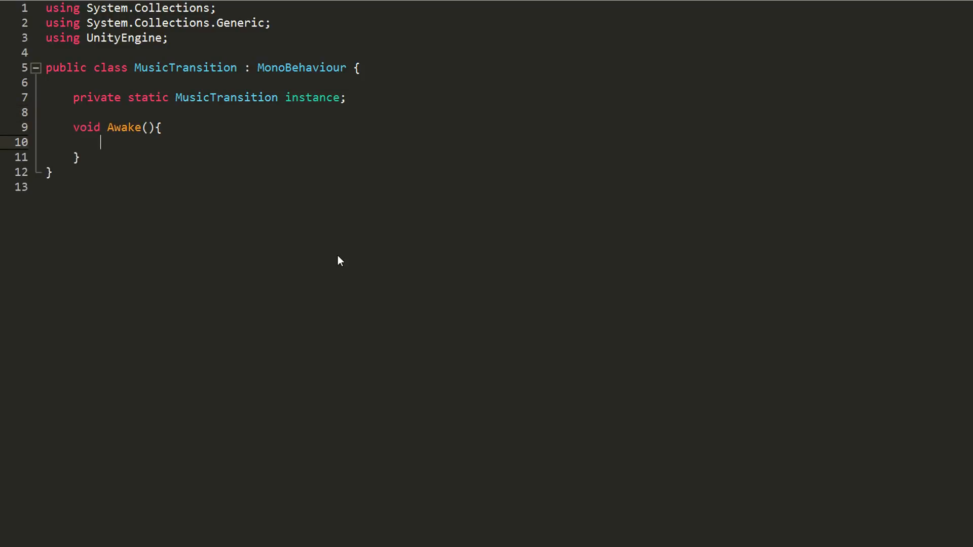
text(if(instance == null){)
text(instance = this;)
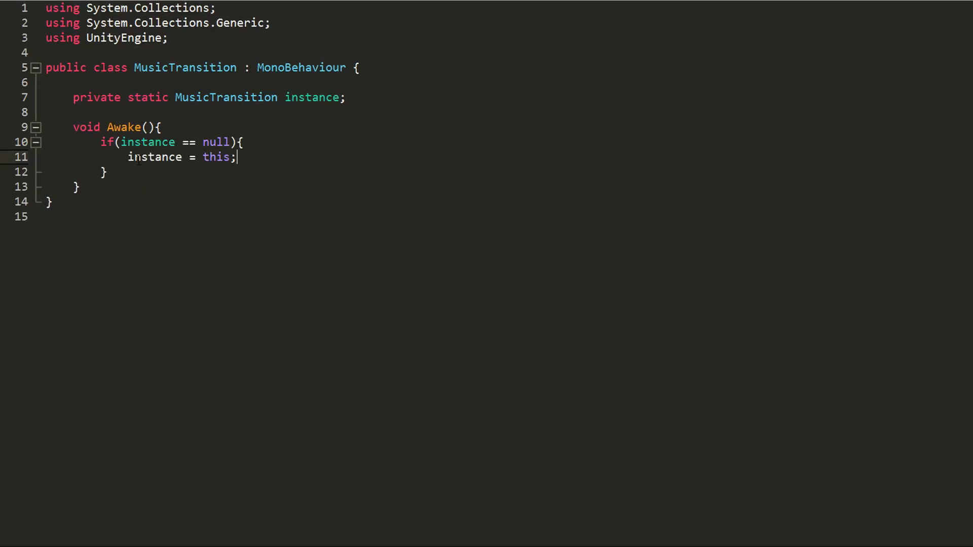
text(DontDestroyOnLoad(instance);)
text(Destroy();)
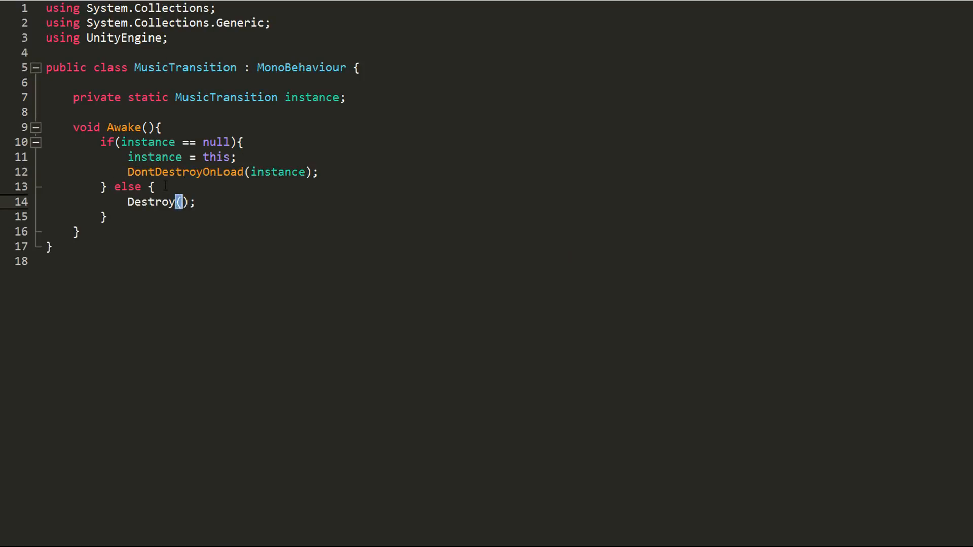
text(gameObject)
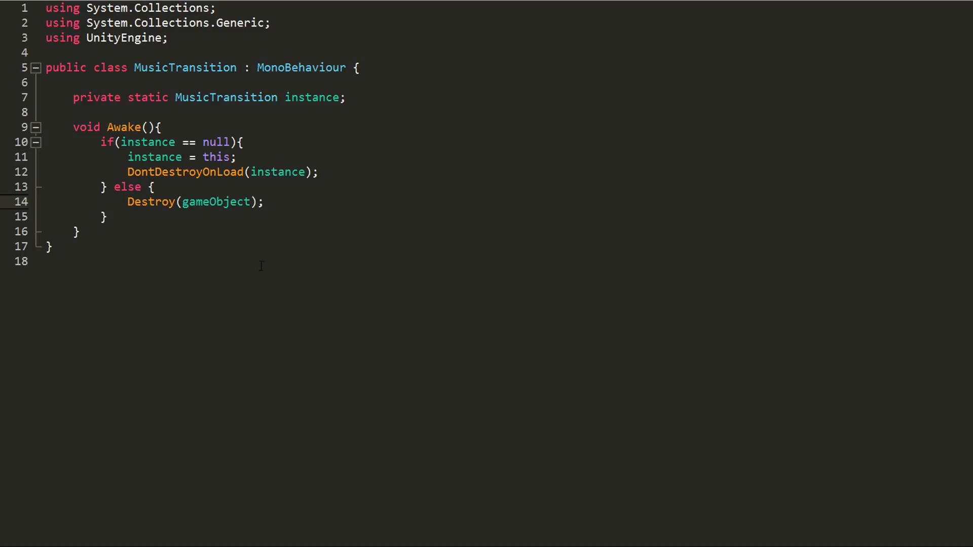
mouse_move(268, 271)
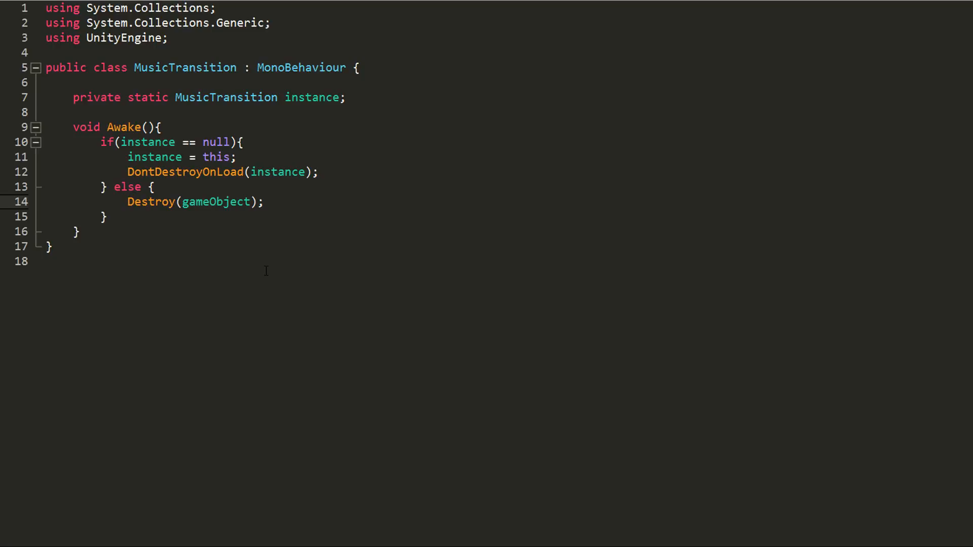
click(244, 202)
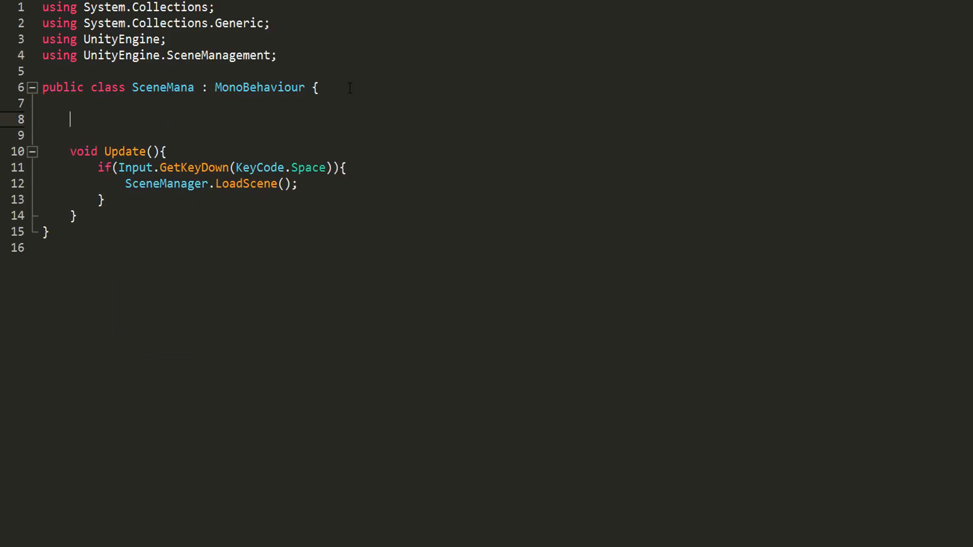
Step: Add a public string sceneName field to the SceneMana script
text(public string sceneN)
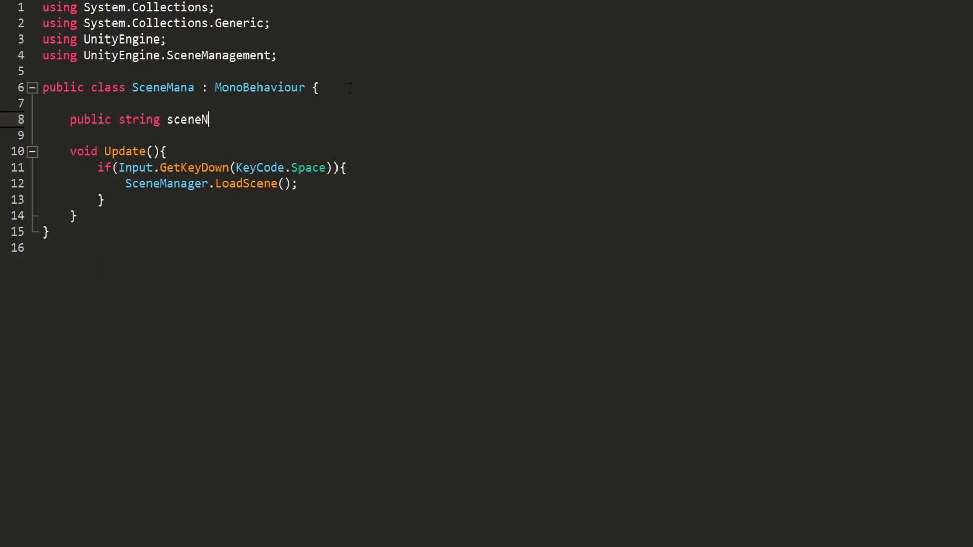
text(ame;)
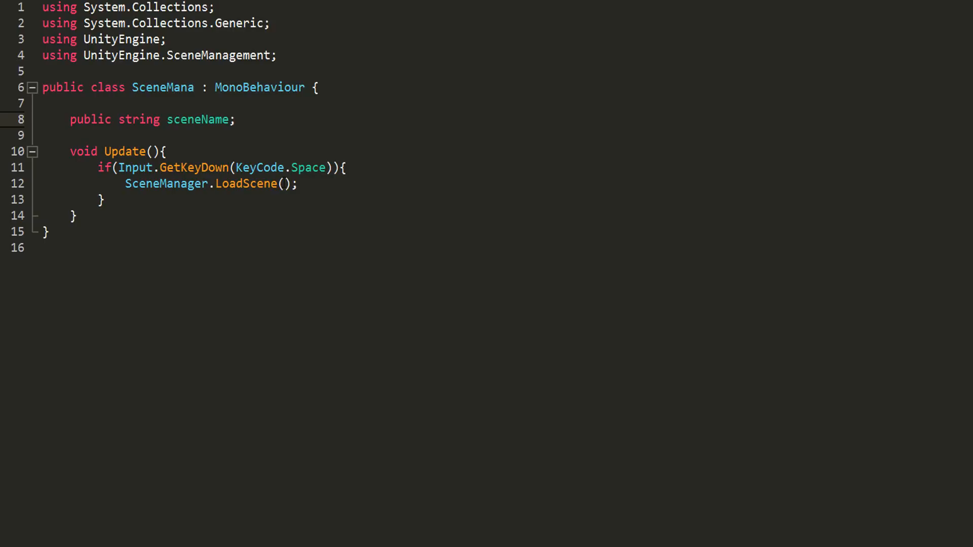
text(sceneName)
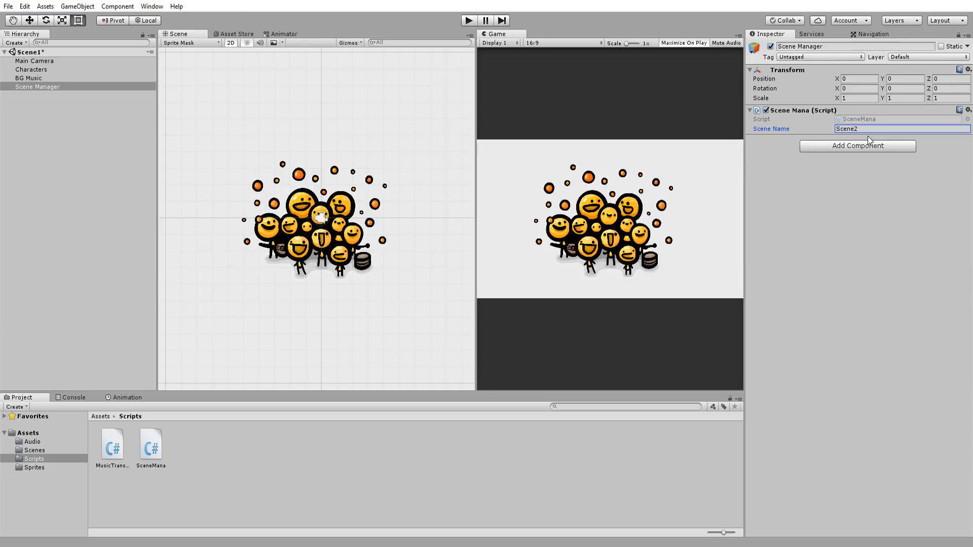
Step: Set Scene2's Scene Name to Scene1 and confirm both scenes in Build Settings
right_click(37, 87)
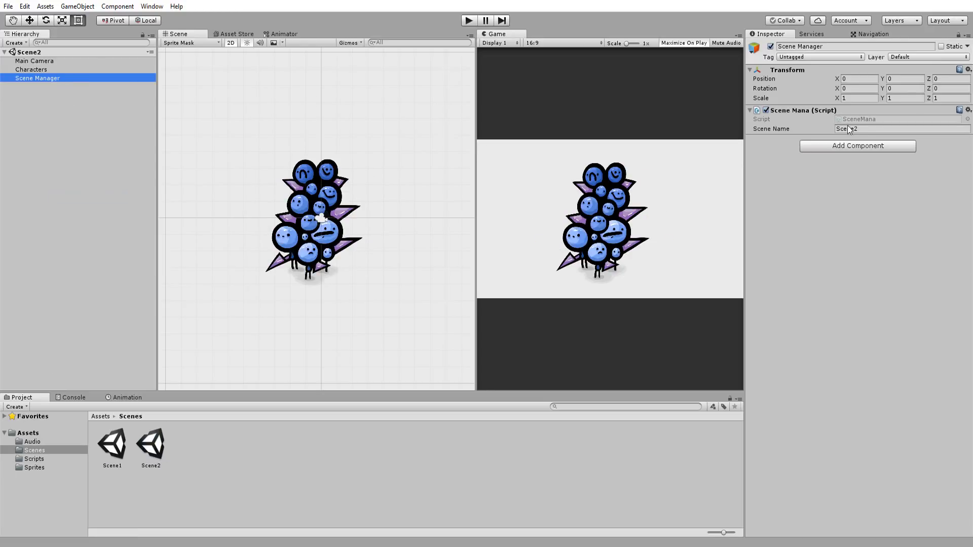
text(Scene1)
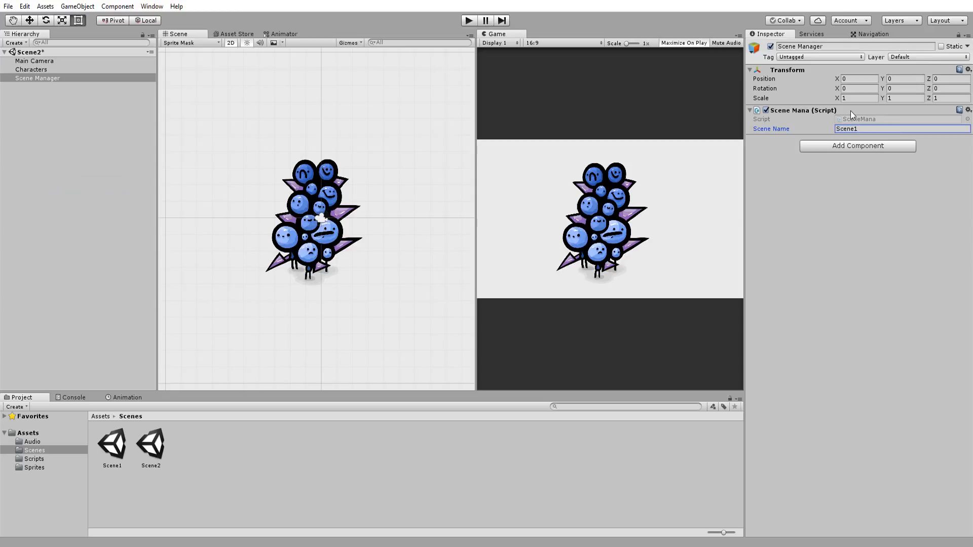
mouse_move(625, 50)
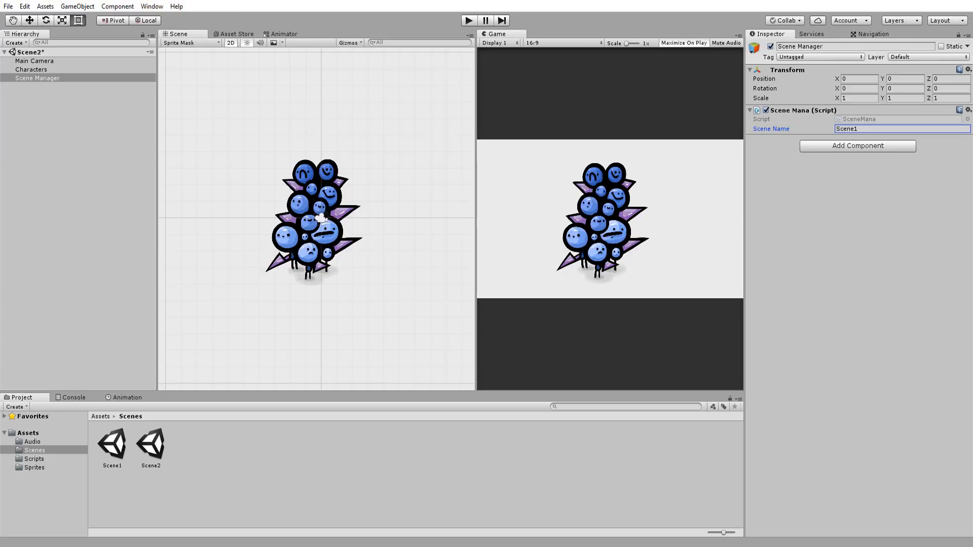
click(8, 6)
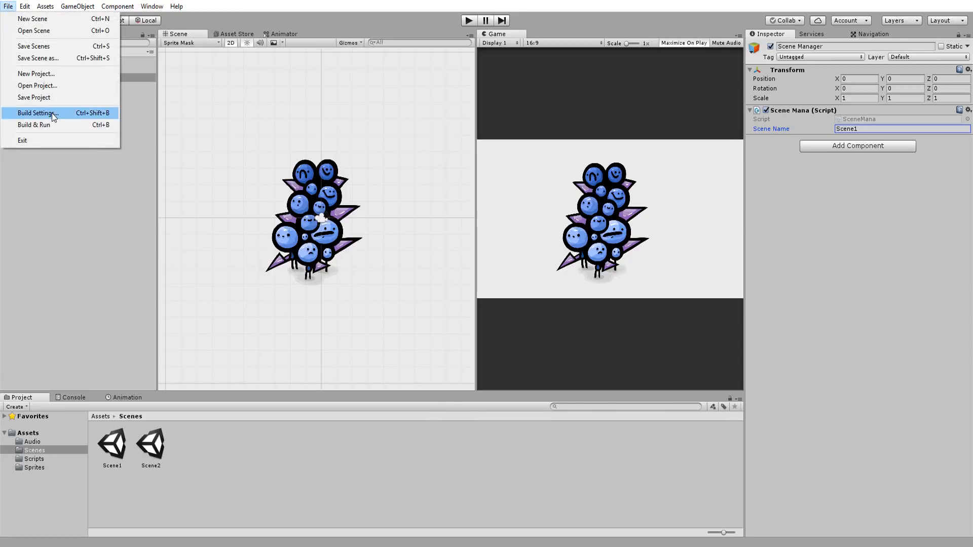
click(36, 113)
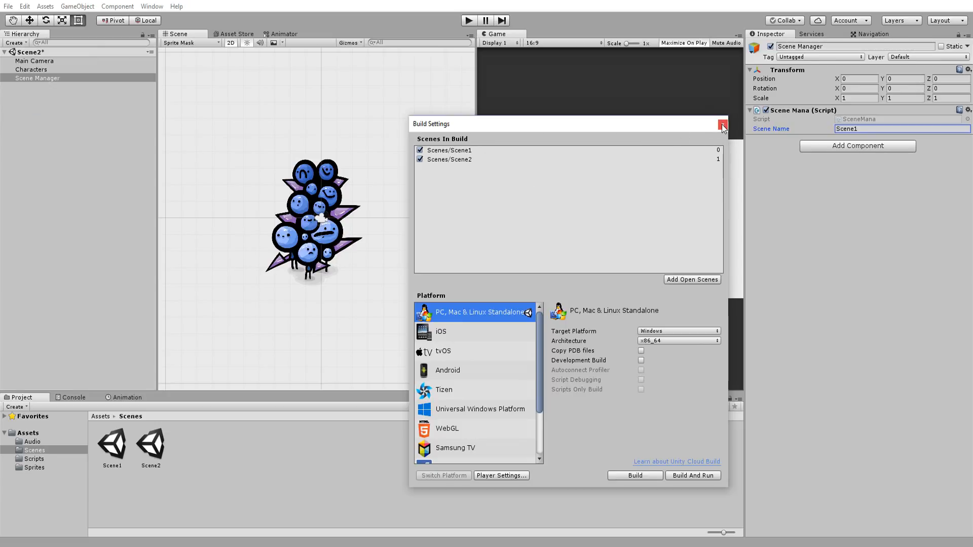
click(152, 6)
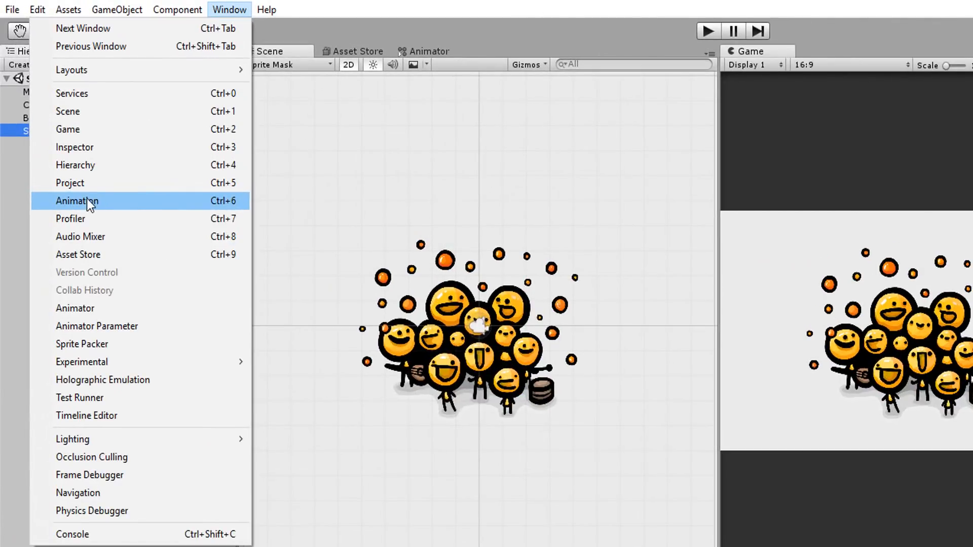
Step: Open the Animation window and save a new fadeIn clip for BG Music
click(76, 200)
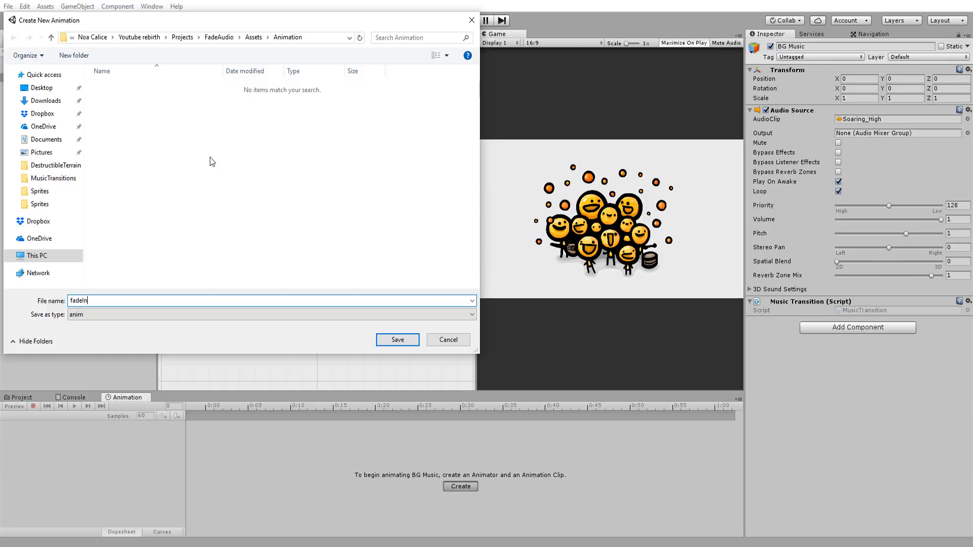
click(396, 339)
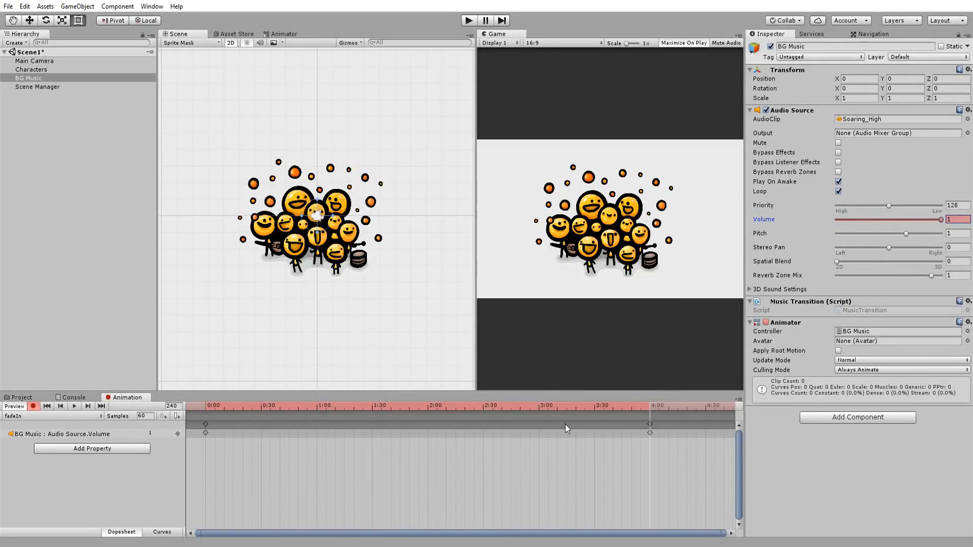
Step: Key BG Music volume to 0 in the fadeOut clip, then add an Animator parameter
click(74, 406)
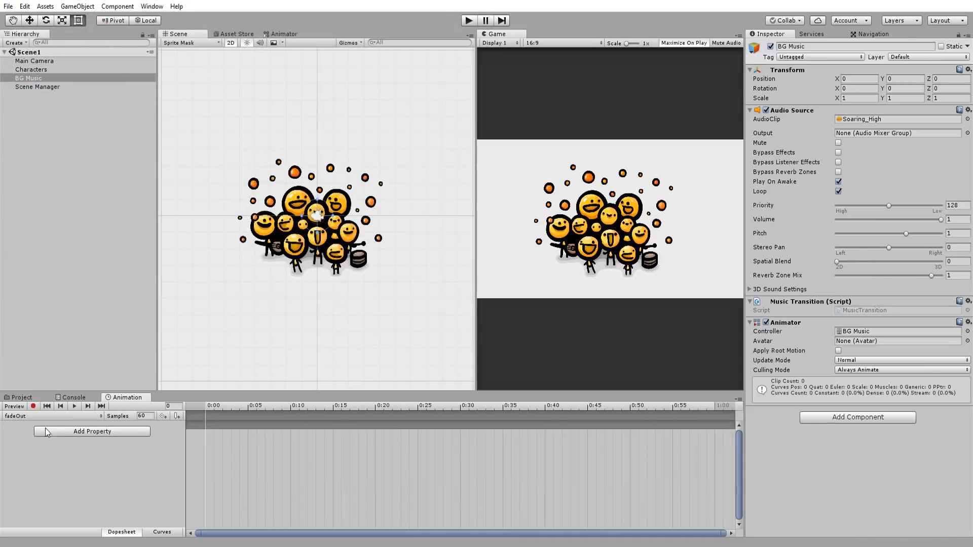
drag(954, 219, 913, 219)
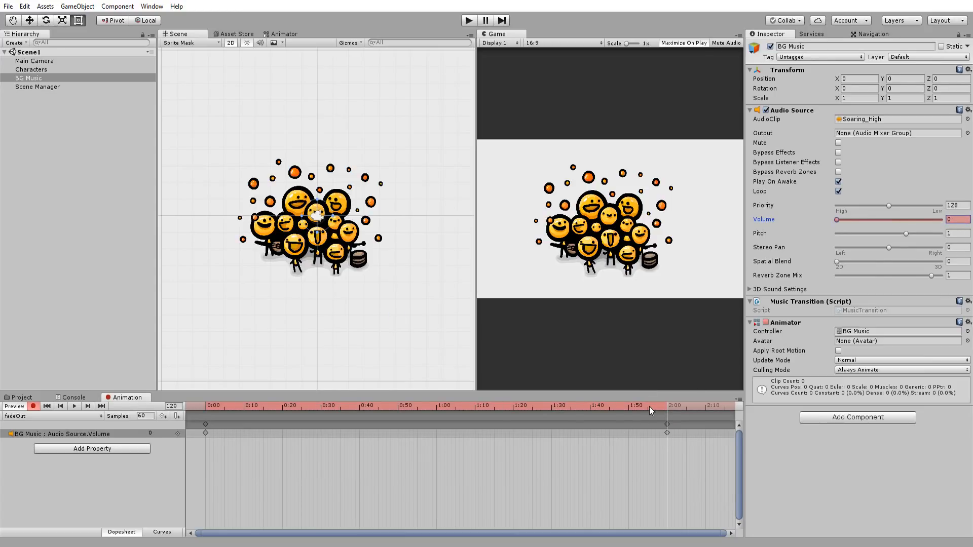
click(228, 52)
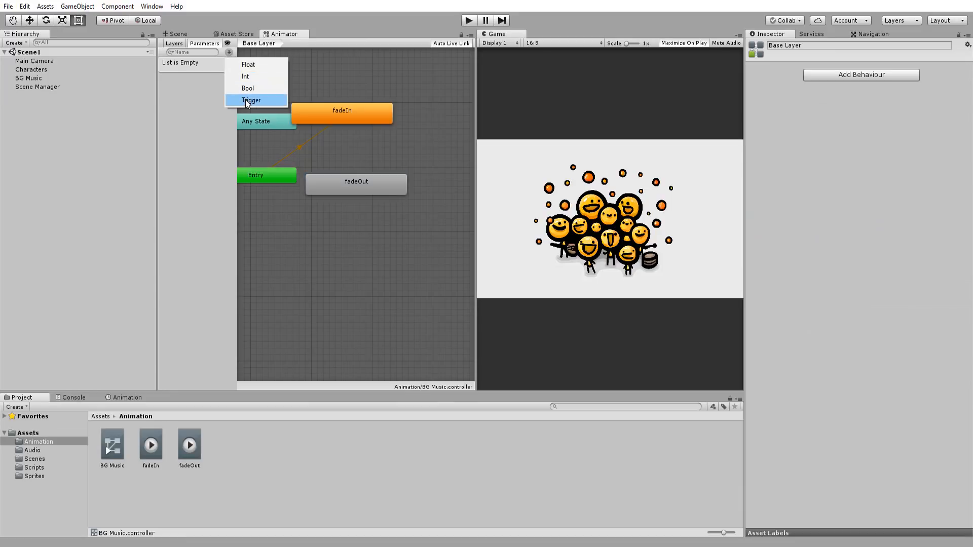
Step: Add a fadeOut trigger driving an instant fadeIn-to-fadeOut transition with no exit time
click(250, 100)
text(fadeOut)
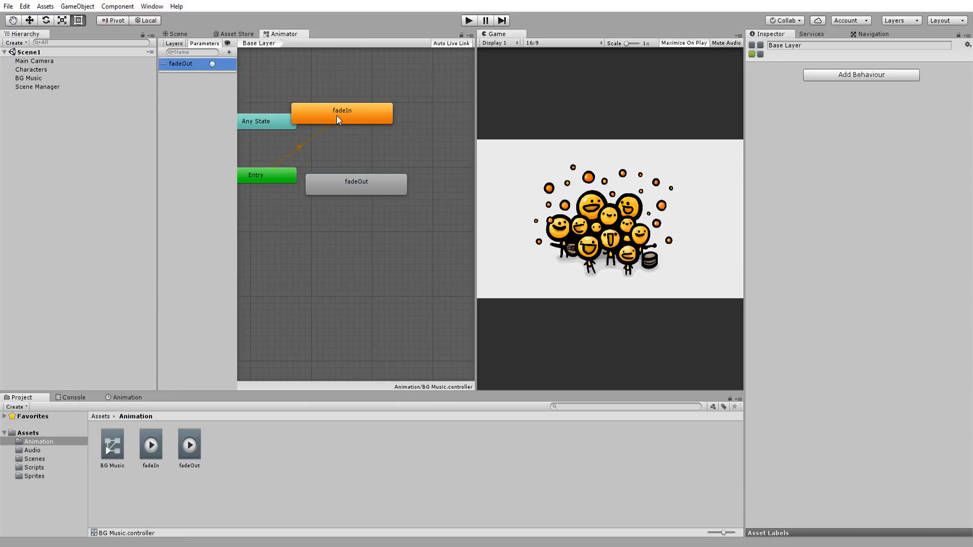
right_click(342, 113)
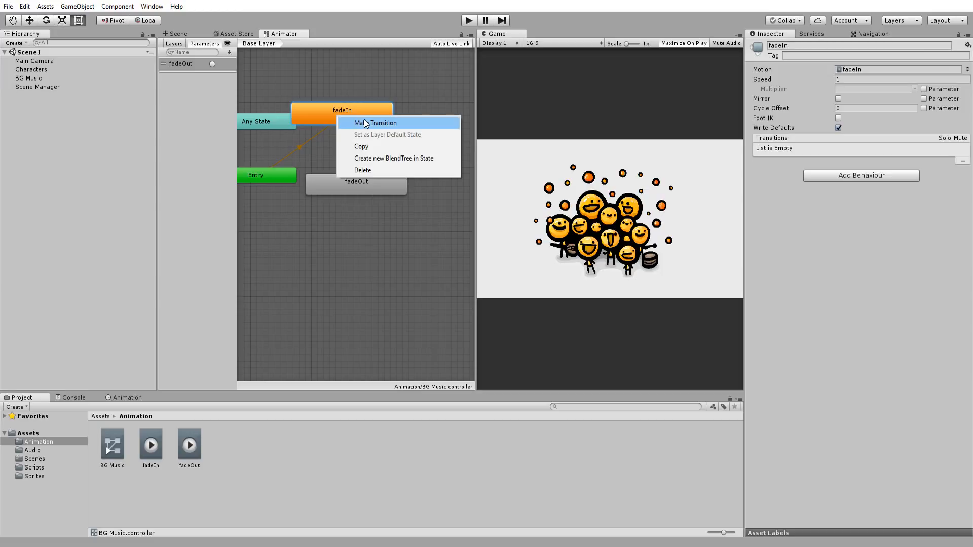
click(373, 122)
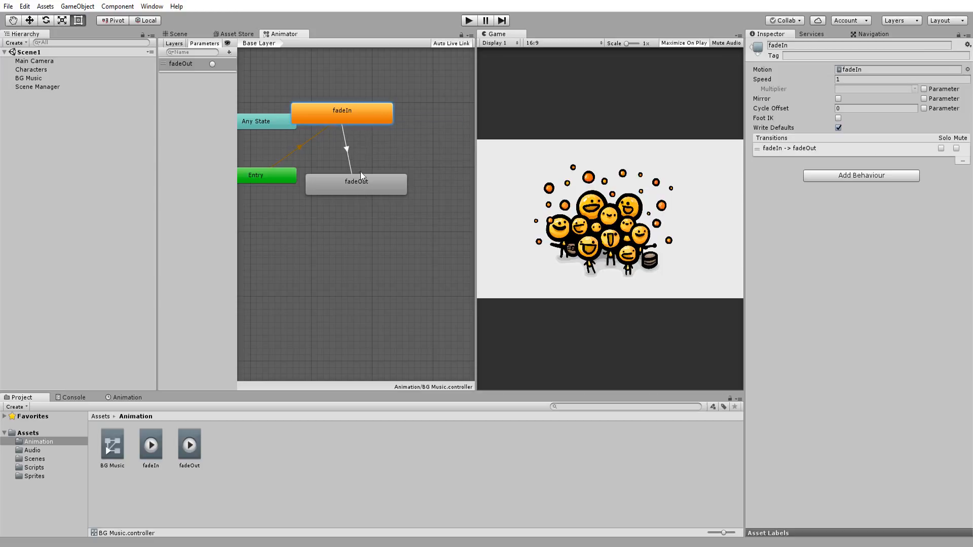
click(346, 149)
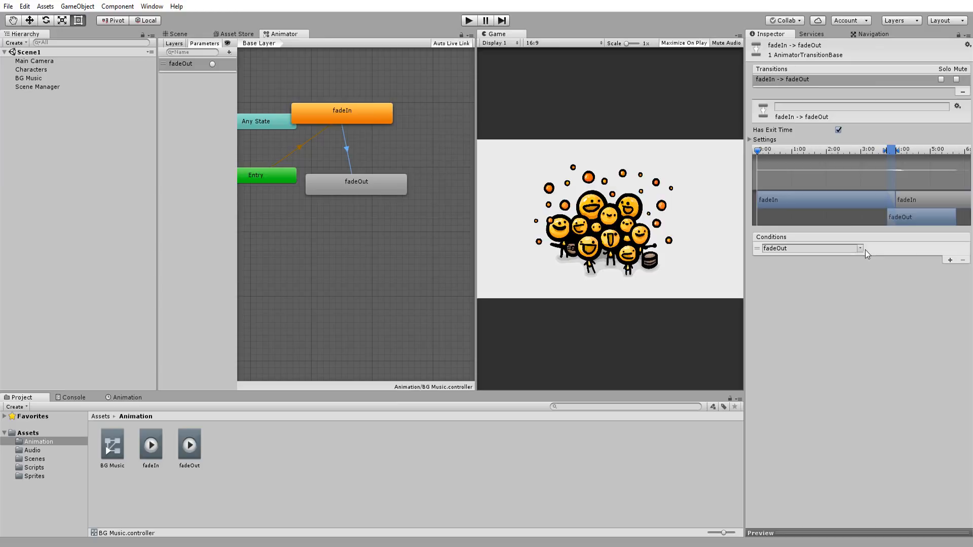
click(755, 139)
text(0)
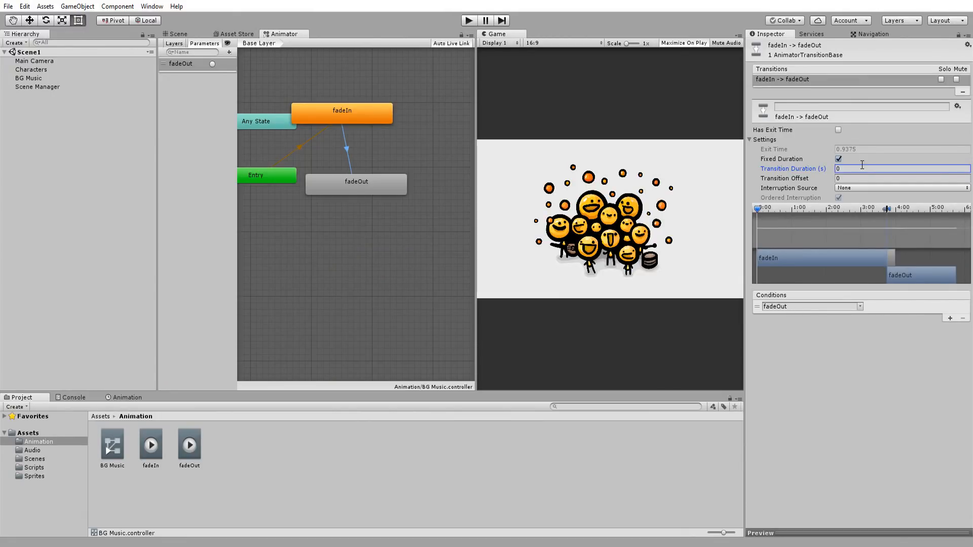
click(28, 78)
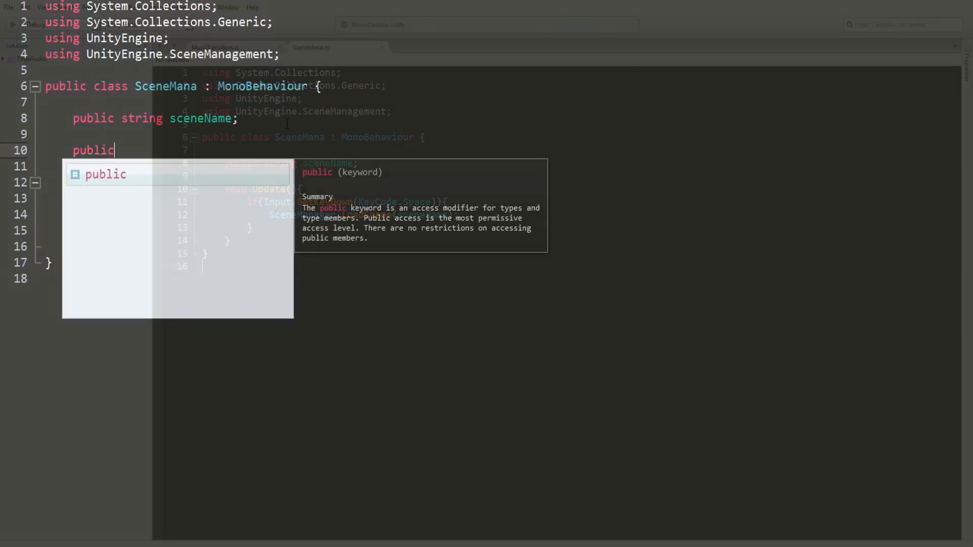
Step: Declare 'public Animator musicAnim;' in SceneMana and begin an IEnumerator below Update
text(Animator)
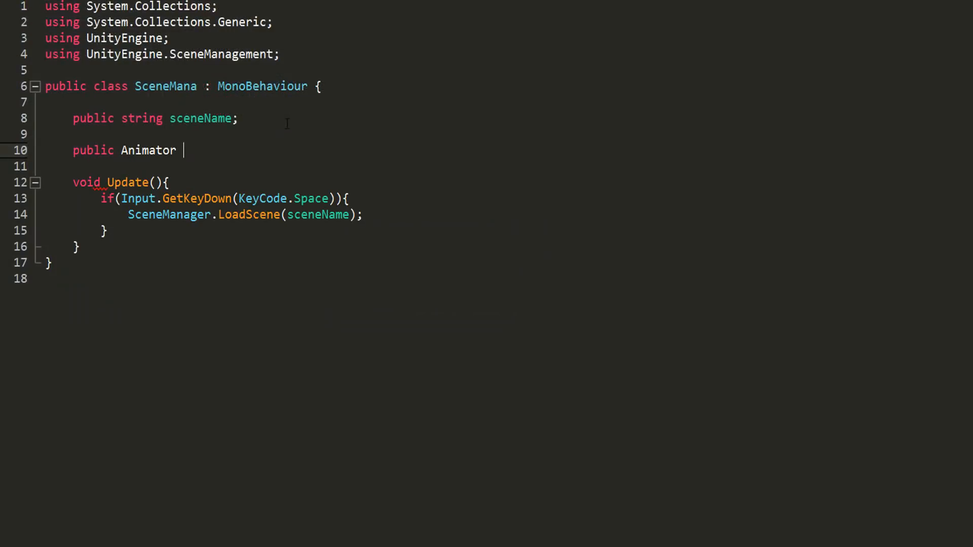
text(musicAnim;)
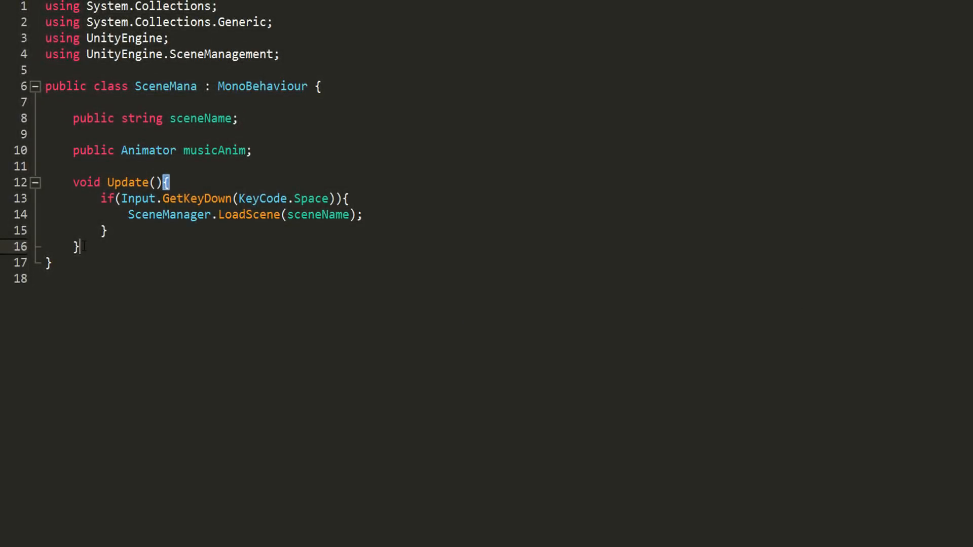
text(IEnumerator)
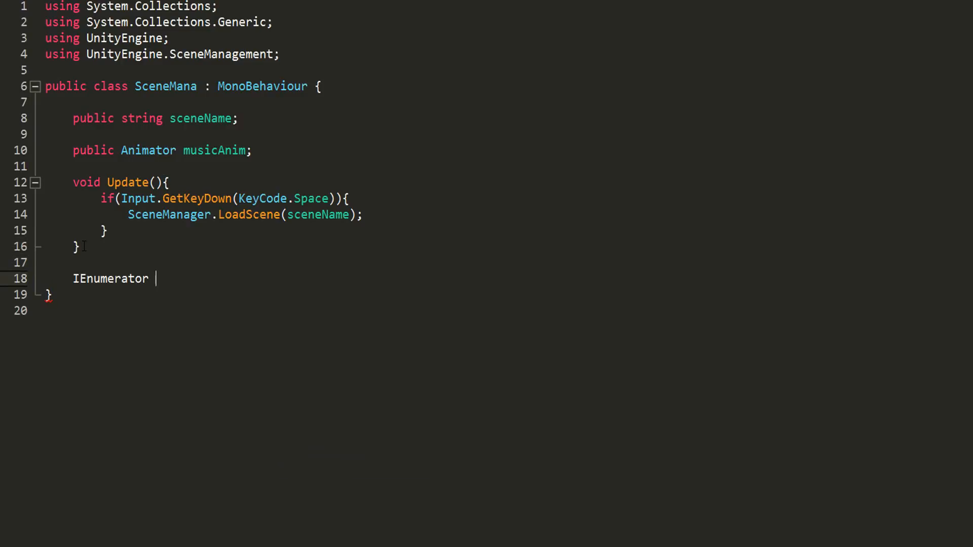
Step: Write a ChangeScene coroutine that sets the fadeOut trigger and yields WaitForSeconds
text(ChangeScene(){})
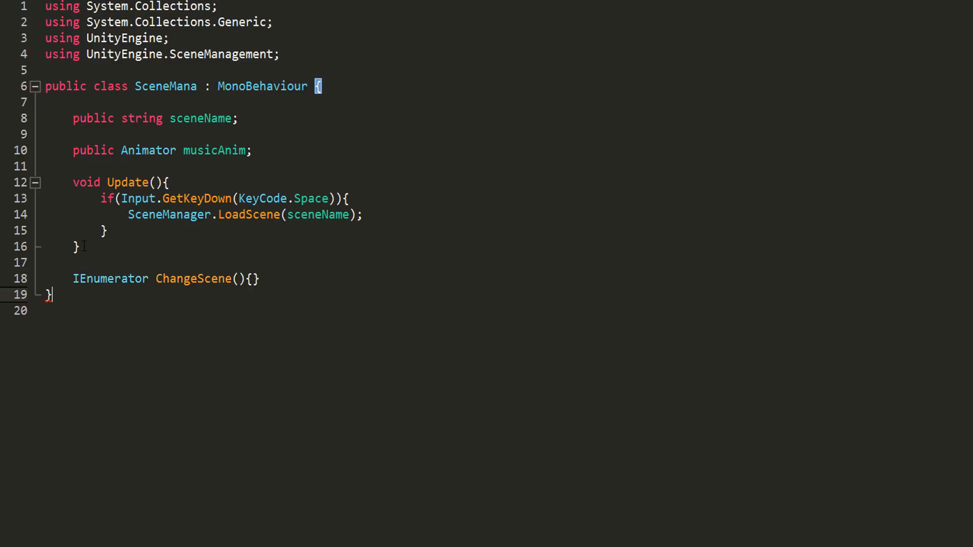
text(musicAnim.SetTr)
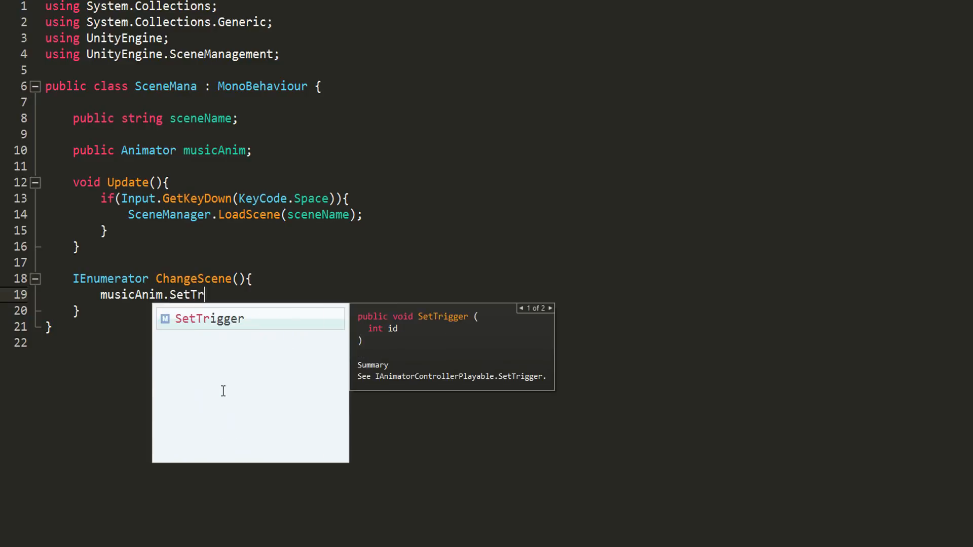
text(igger("fadeOut");)
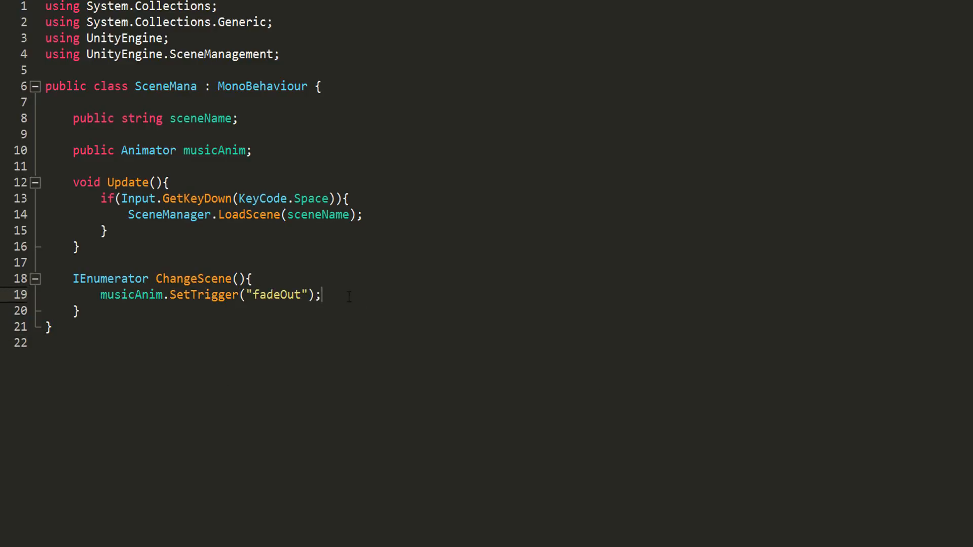
text(yield return new)
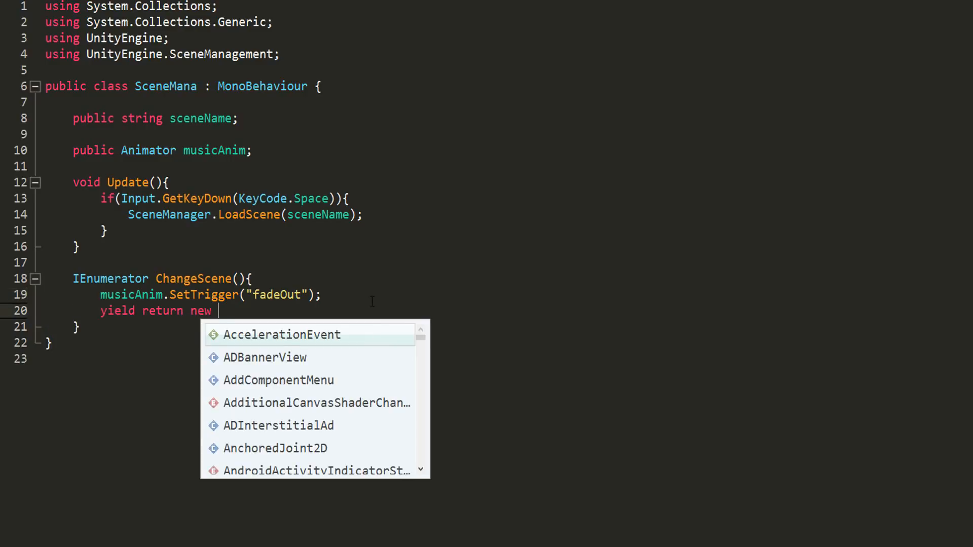
text(WaitForSeconds();)
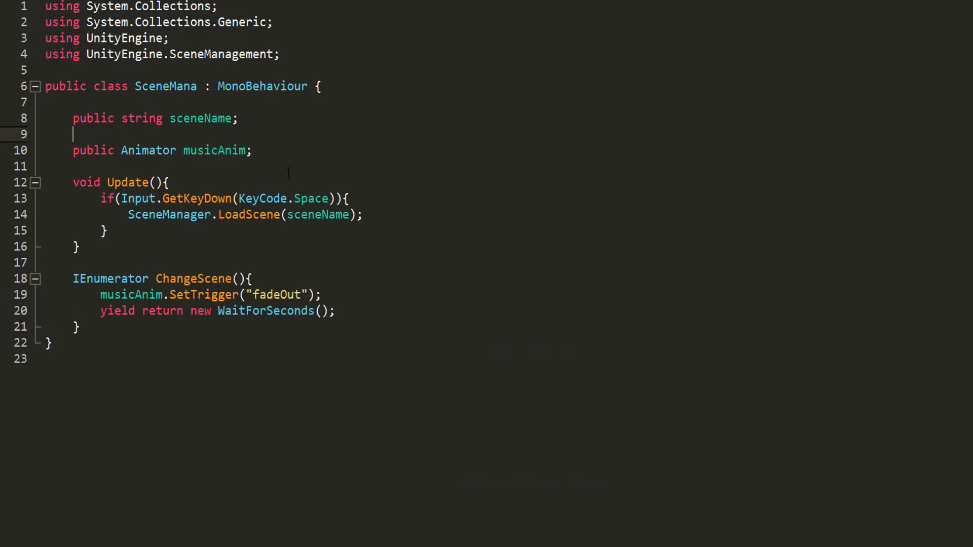
Step: Add a public float waitTime, wait that long, then load sceneName
key(enter)
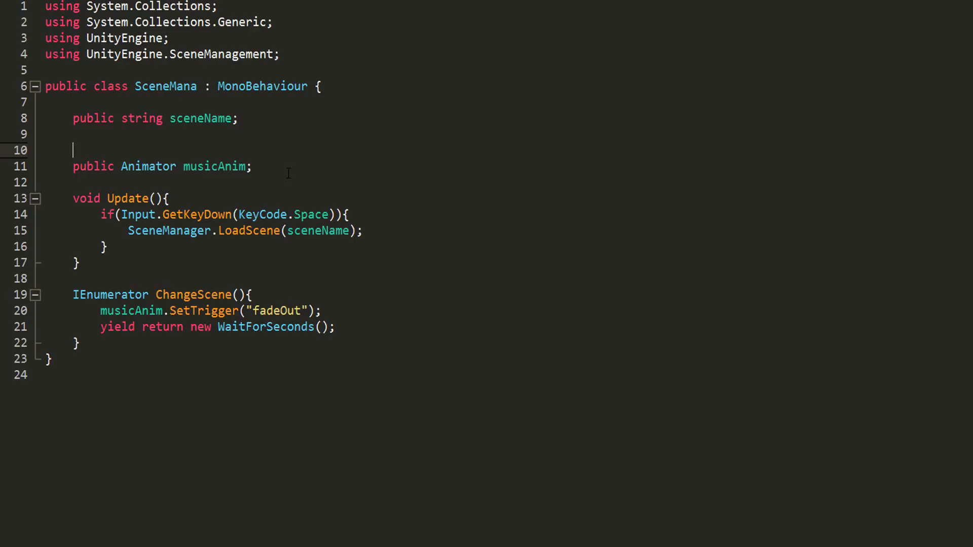
text(public float wait)
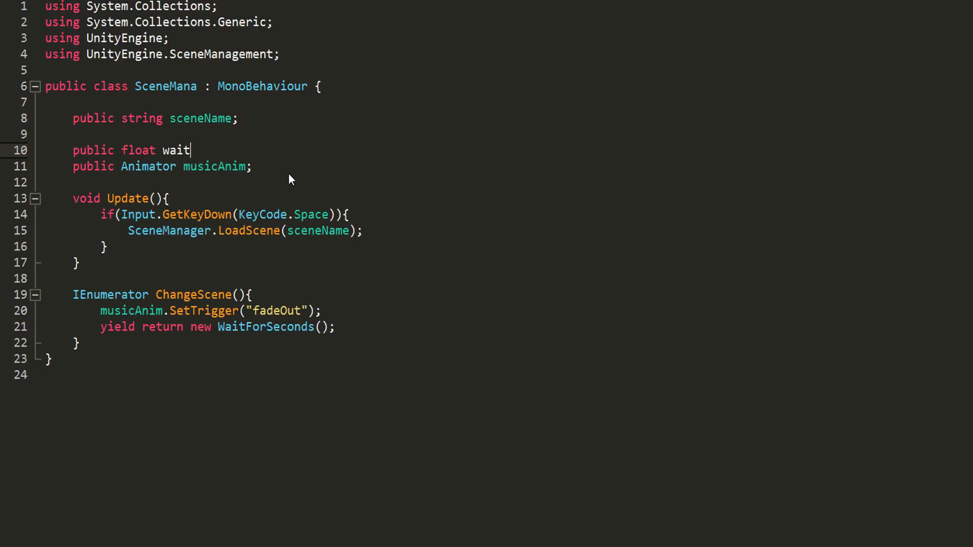
text(Time;)
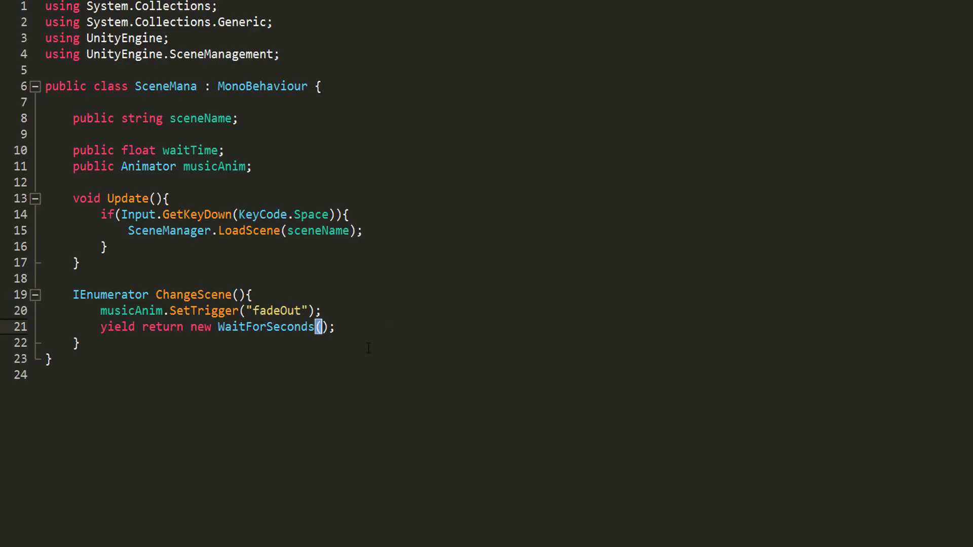
text(waitTime)
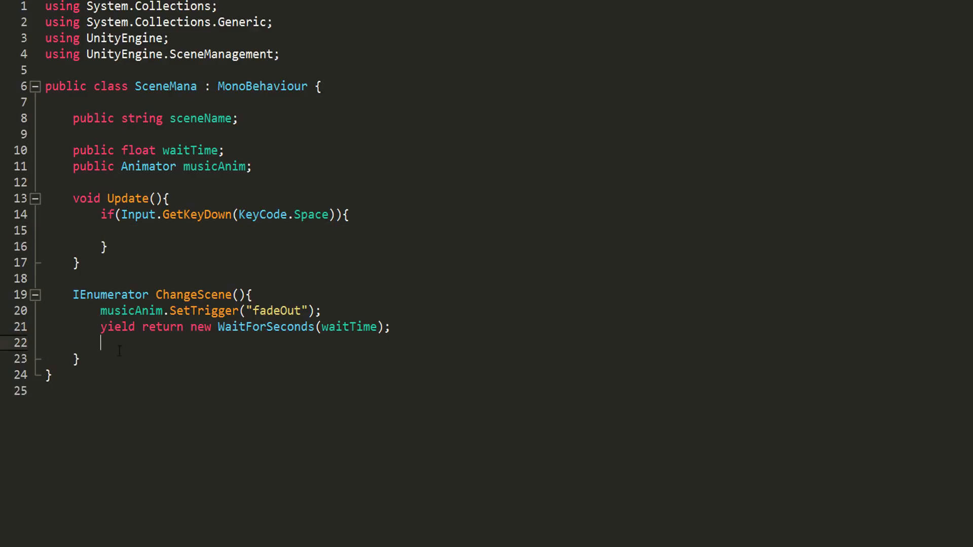
text(SceneManager.LoadScene(sceneName);)
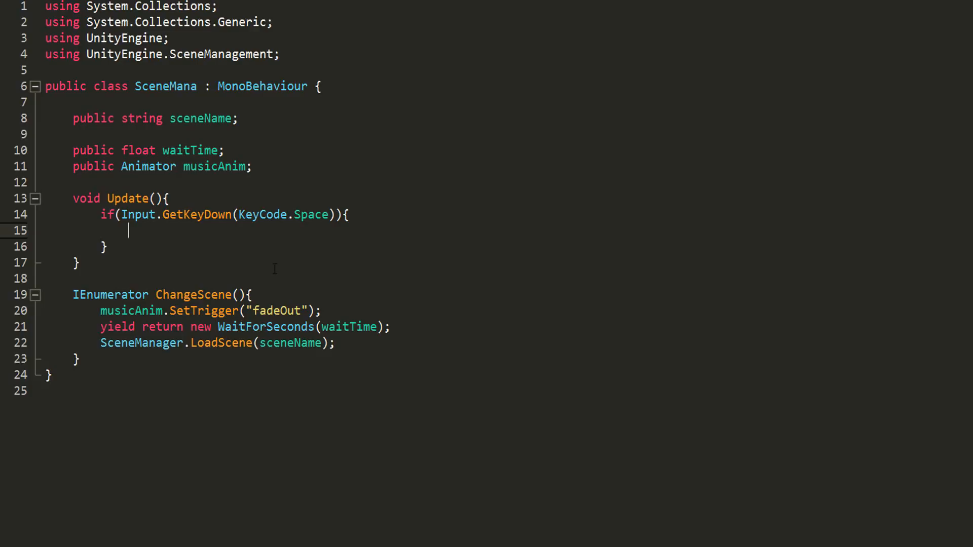
text(Start)
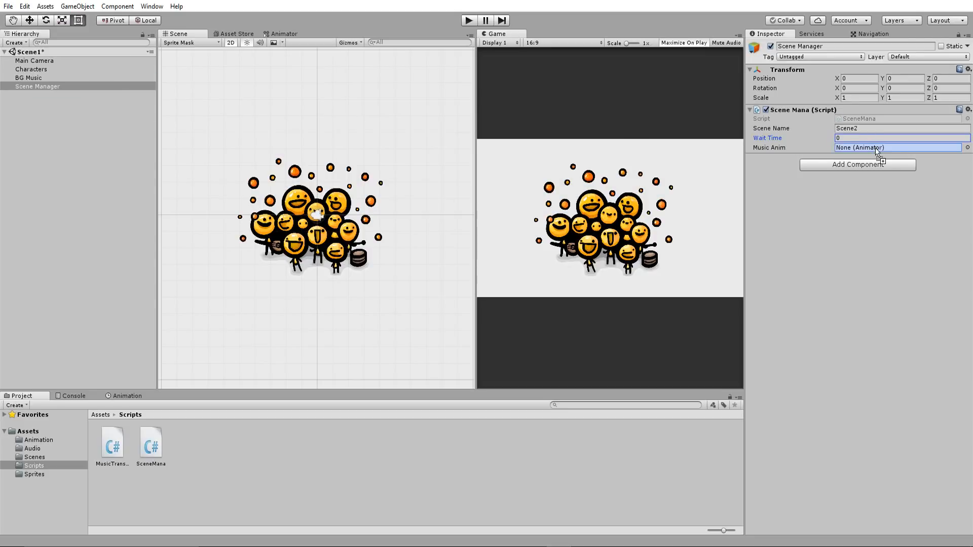
Step: Assign BG Music's Animator to Scene Manager's Music Anim slot and set Wait Time to 2
click(900, 147)
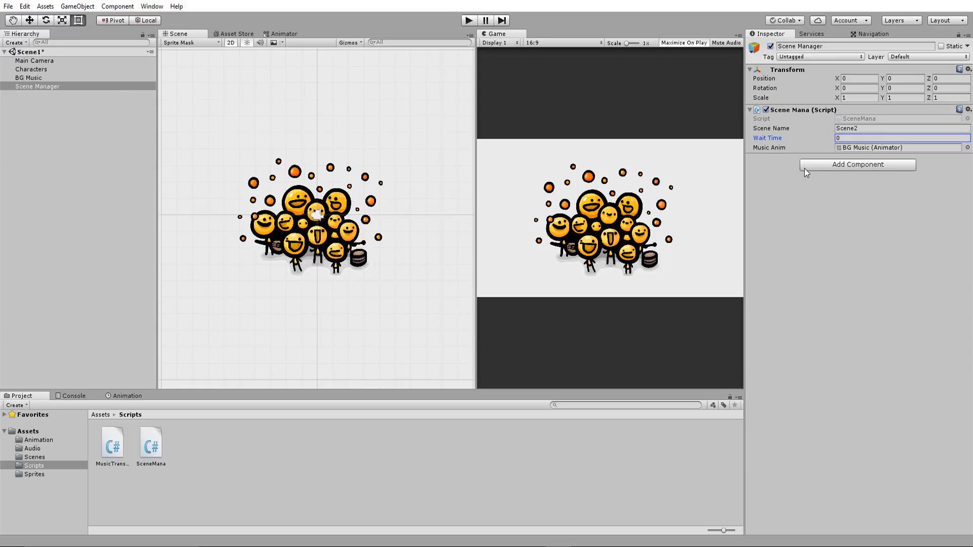
text(2)
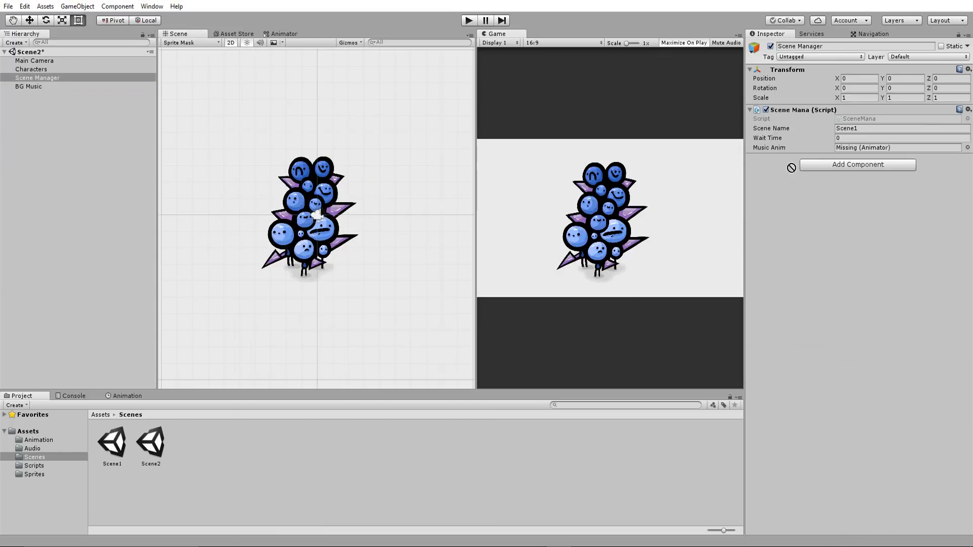
Step: Assign Scene2's BG Music to Music Anim, edit Wait Time, and inspect the fadeIn and fadeOut clips
click(896, 147)
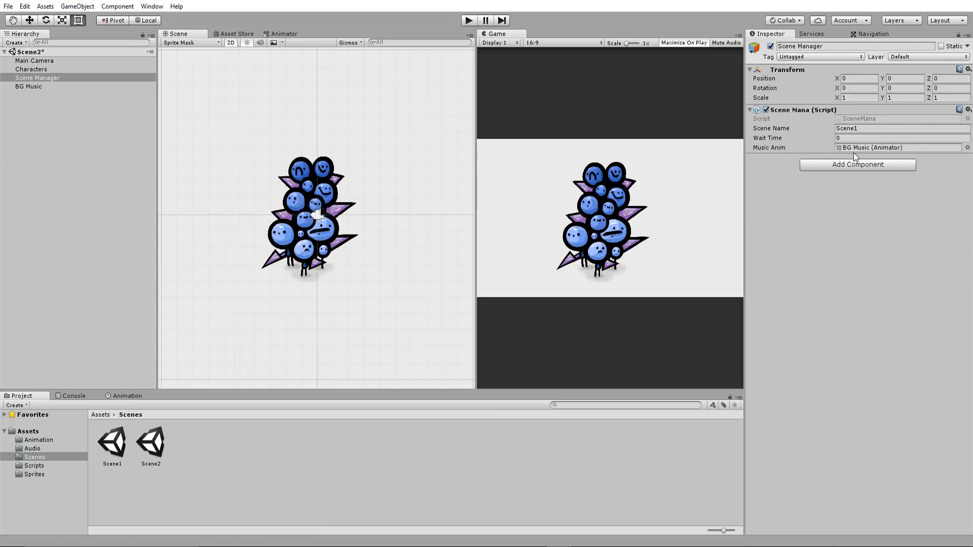
click(899, 137)
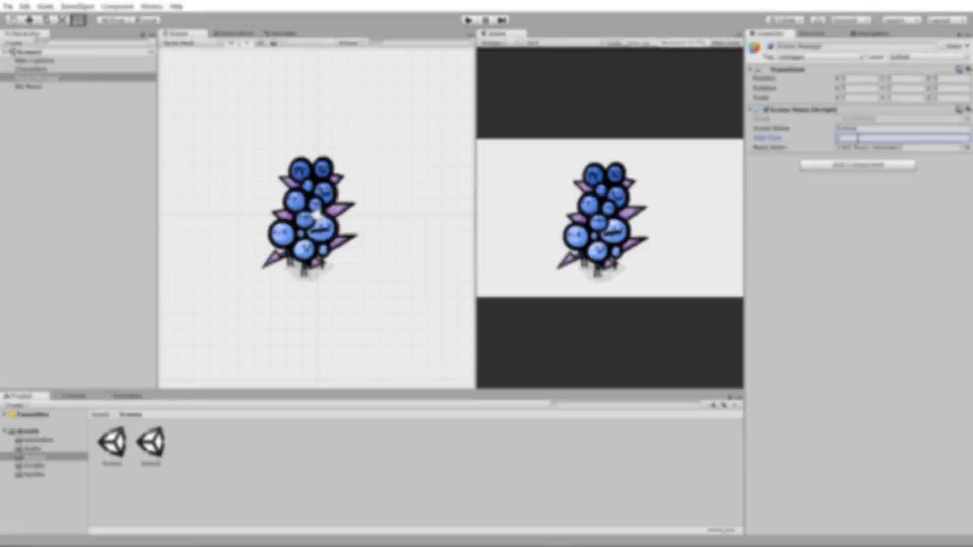
click(150, 443)
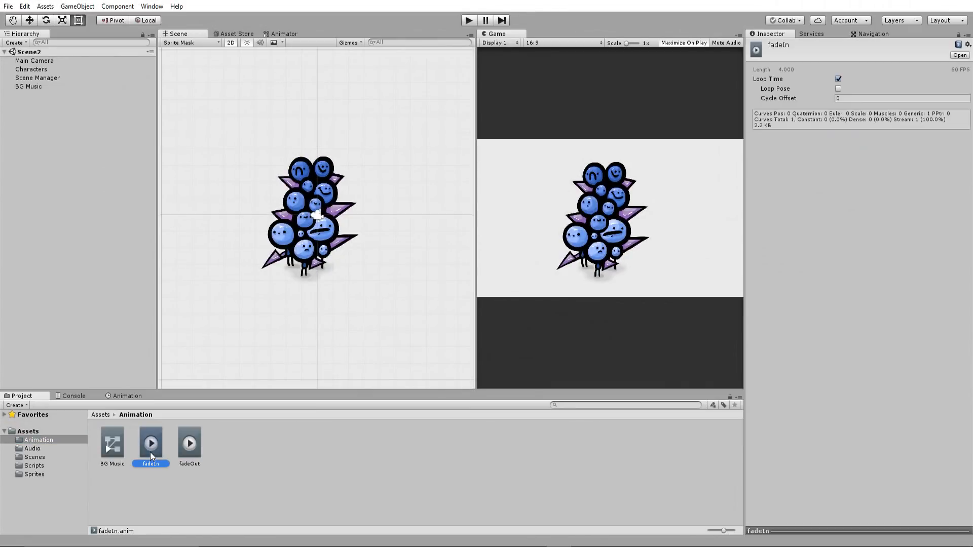
click(189, 444)
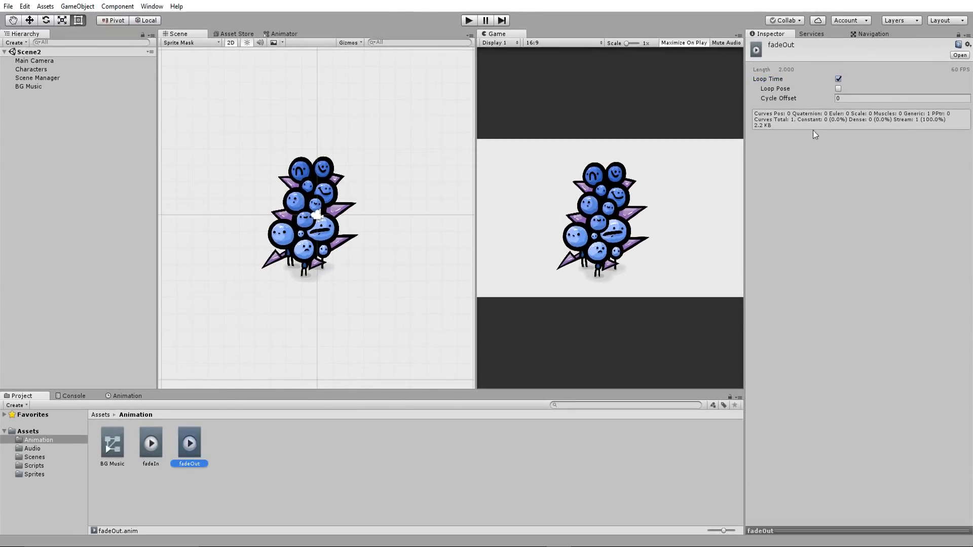